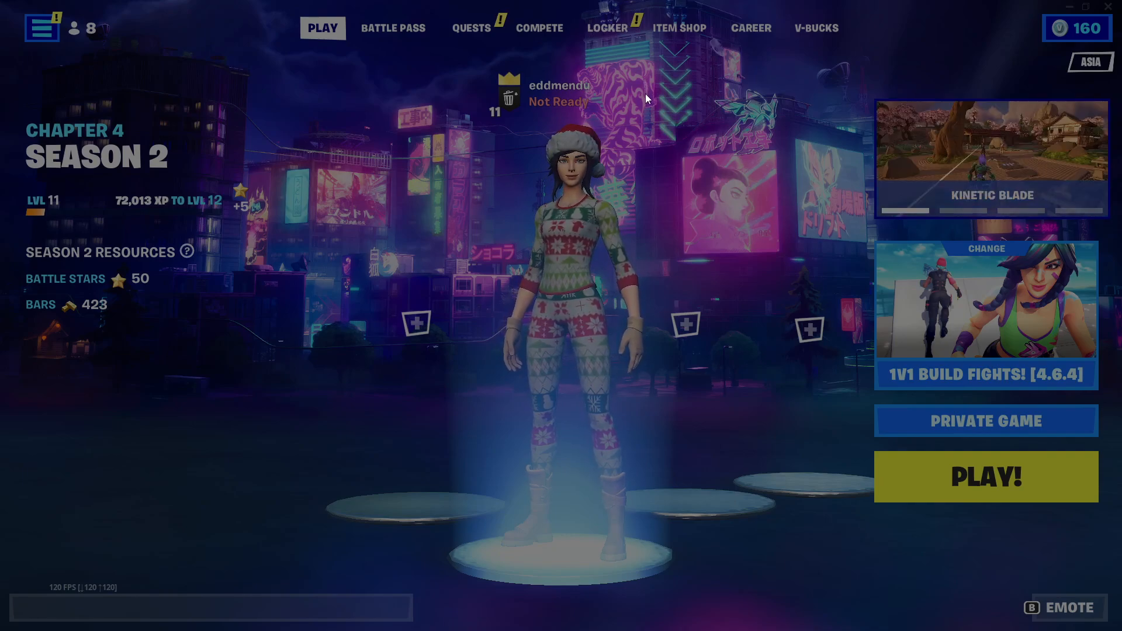
{"action": "mouse_move", "coordinate": [570, 247]}
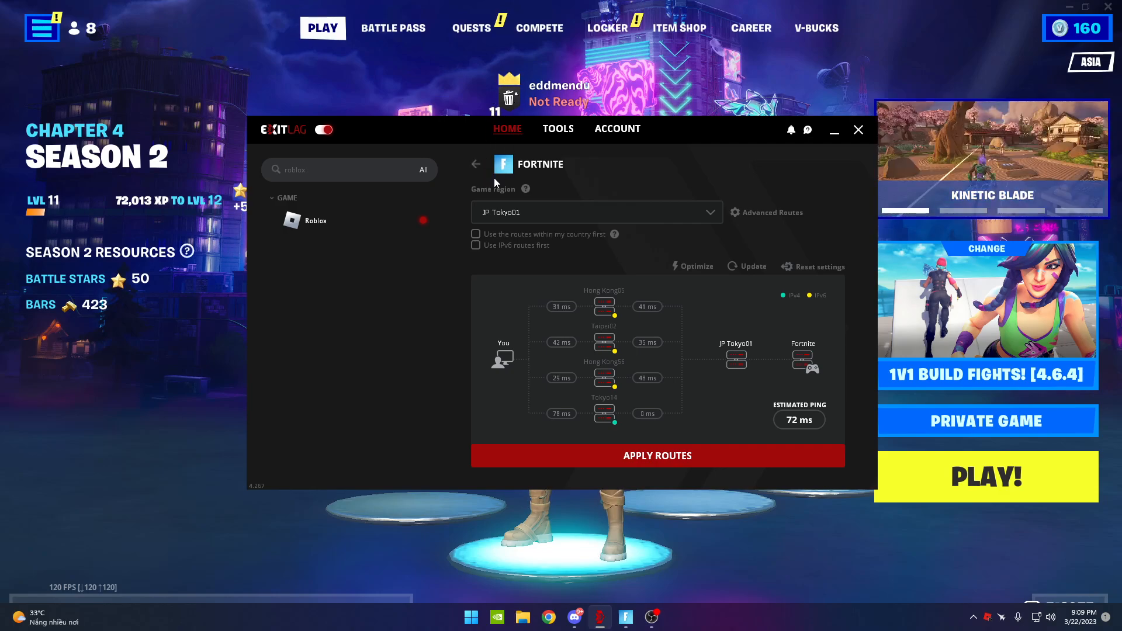
Return to Home and reopen Fortnite's route page from the Recent list
{"action": "left_click", "coordinate": [476, 163]}
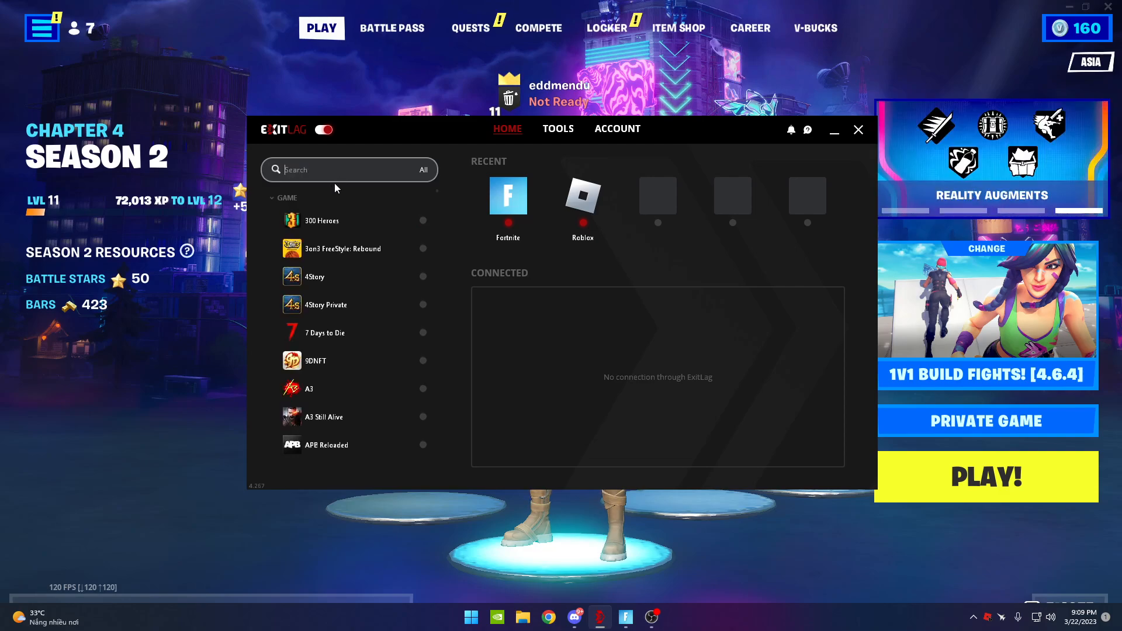
{"action": "mouse_move", "coordinate": [384, 184]}
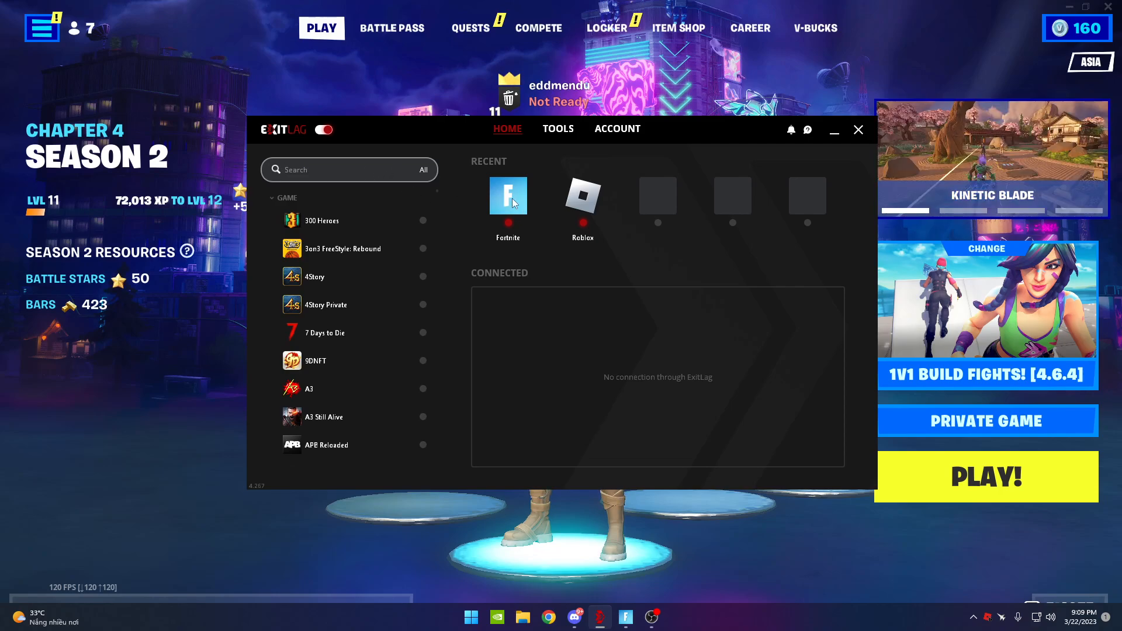
{"action": "left_click", "coordinate": [509, 200]}
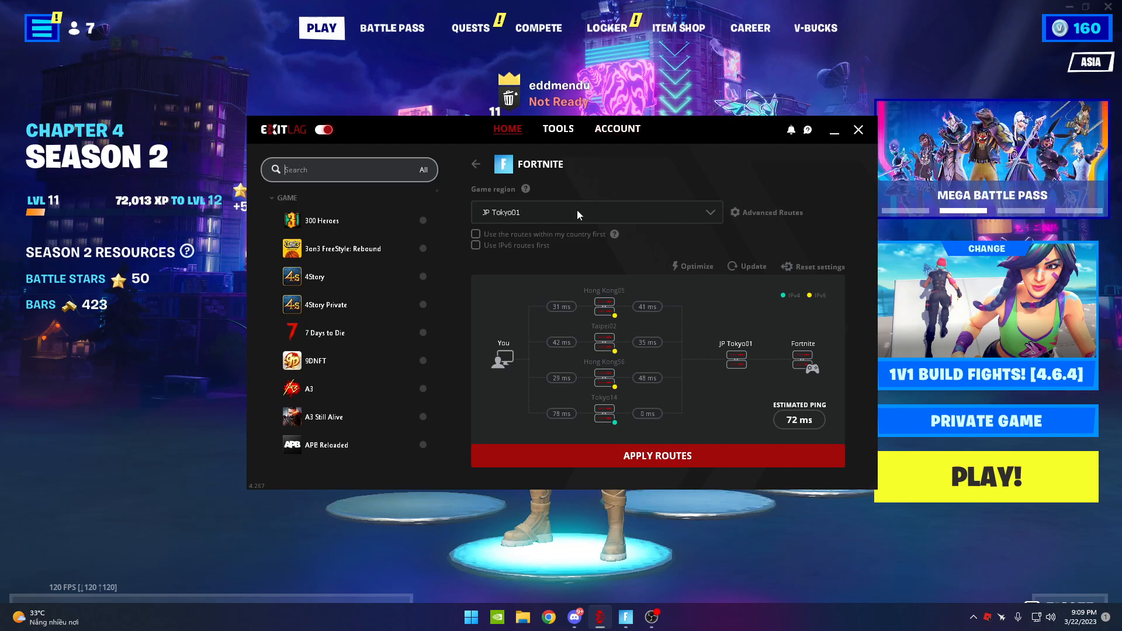
Choose JP Tokyo01 as Fortnite's game region
{"action": "left_click", "coordinate": [595, 212]}
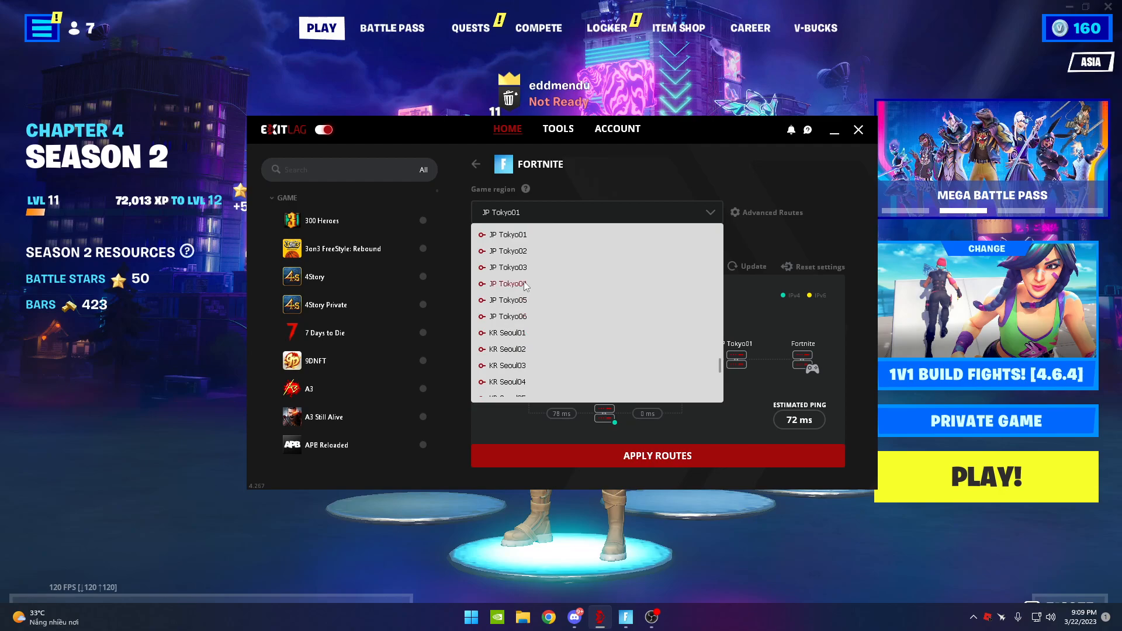
{"action": "left_click", "coordinate": [505, 234]}
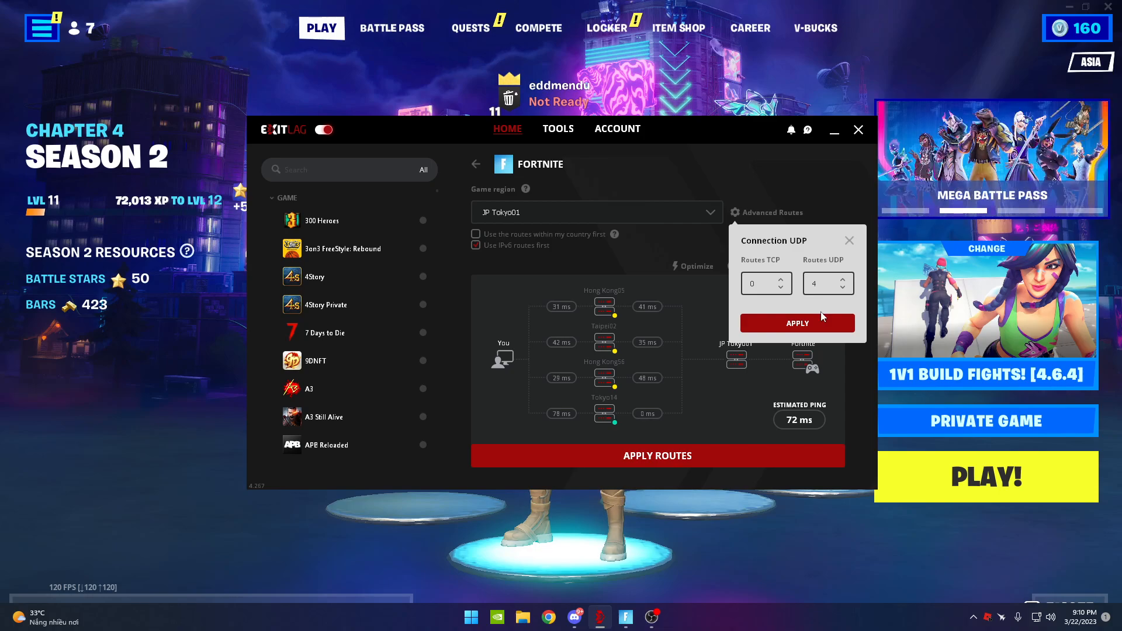
{"action": "mouse_move", "coordinate": [773, 268]}
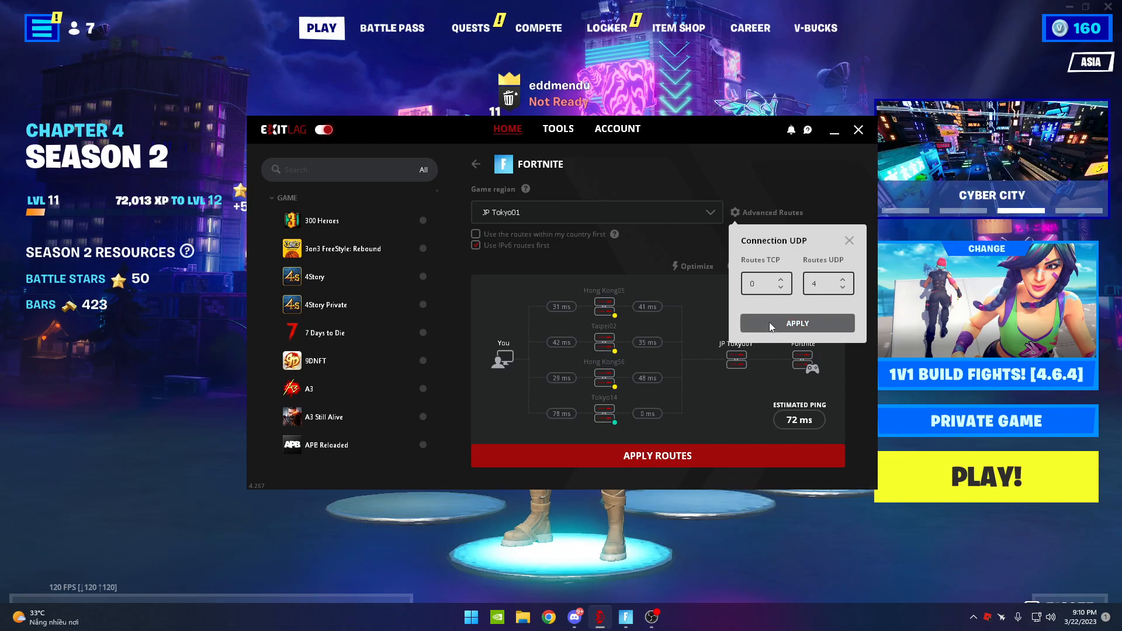
In Tools > General, keep UDP as the protocol used to analyse routes
{"action": "left_click", "coordinate": [796, 323]}
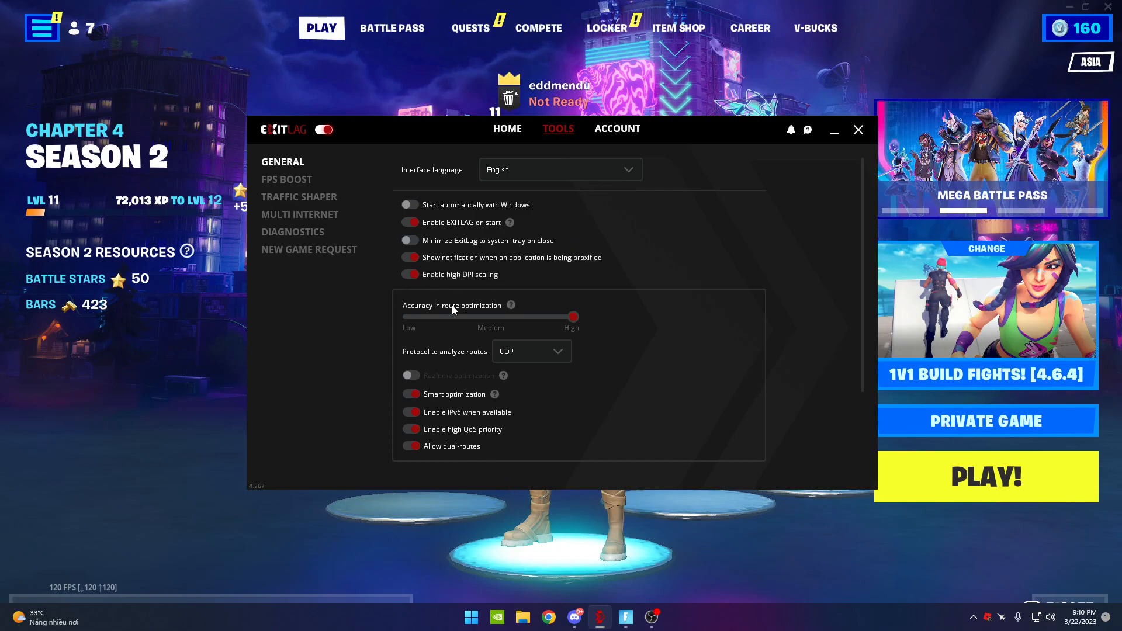
{"action": "mouse_move", "coordinate": [511, 305]}
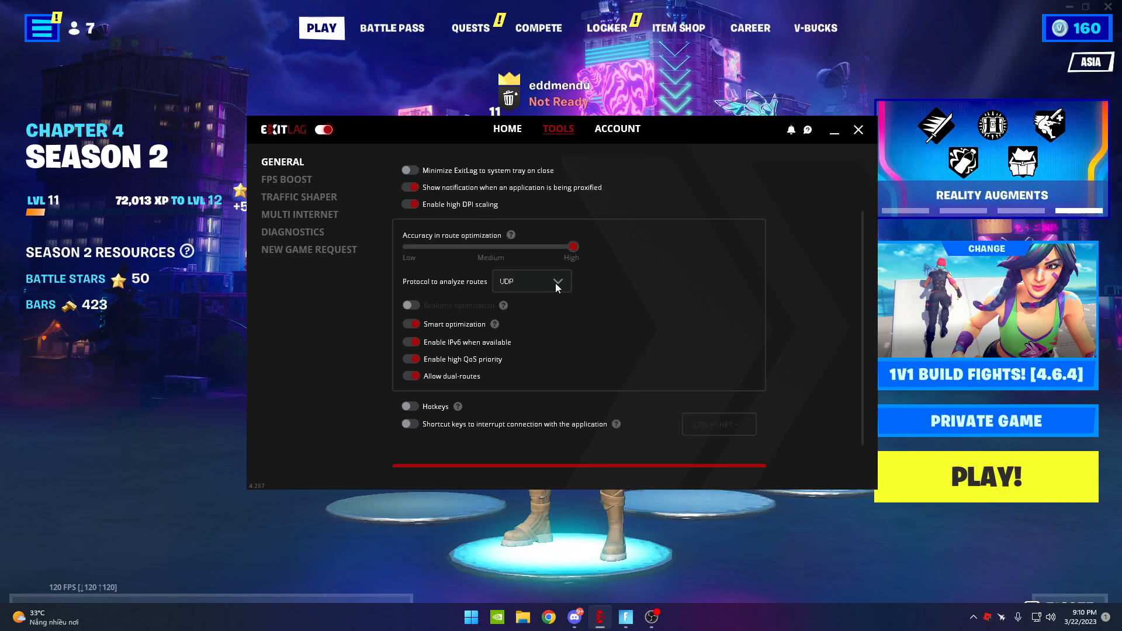
{"action": "left_click", "coordinate": [557, 280]}
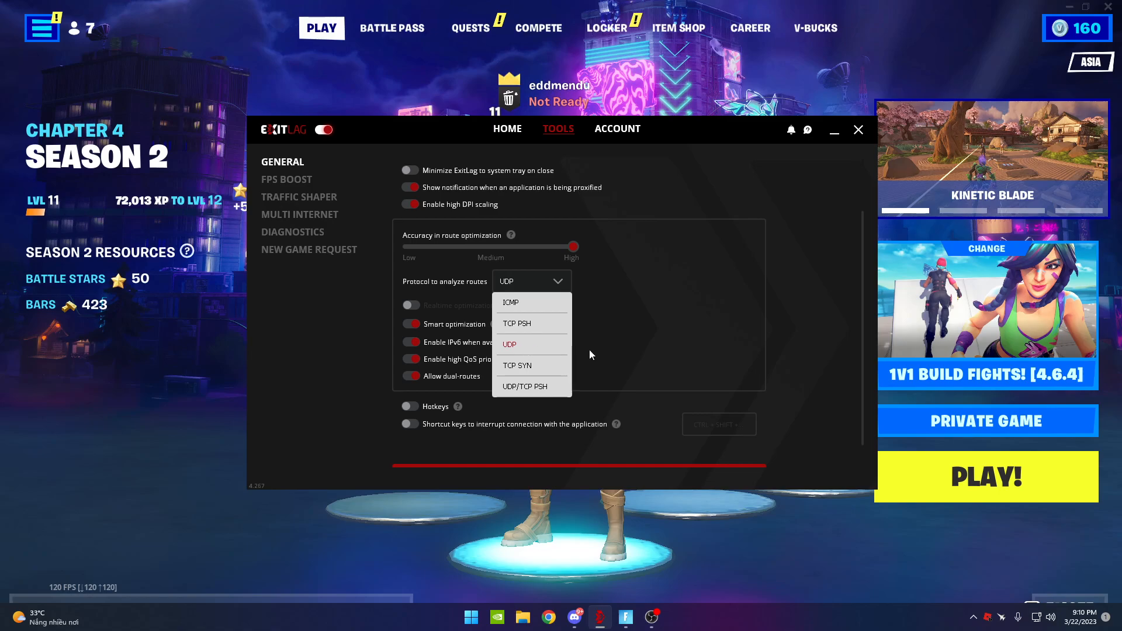
{"action": "left_click", "coordinate": [508, 344]}
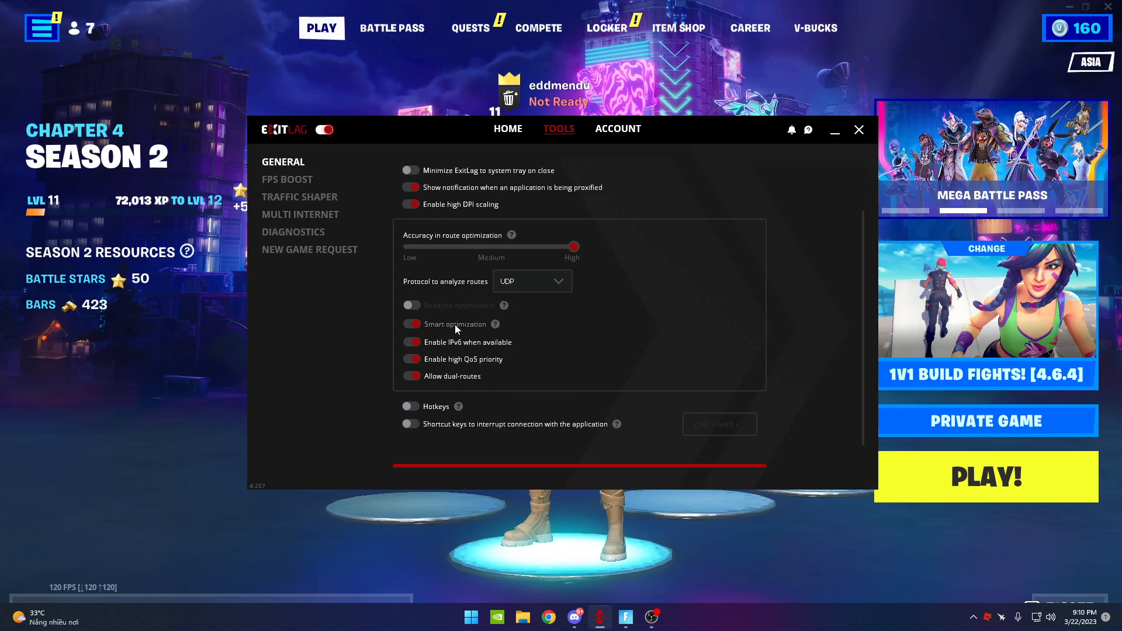
{"action": "mouse_move", "coordinate": [496, 324]}
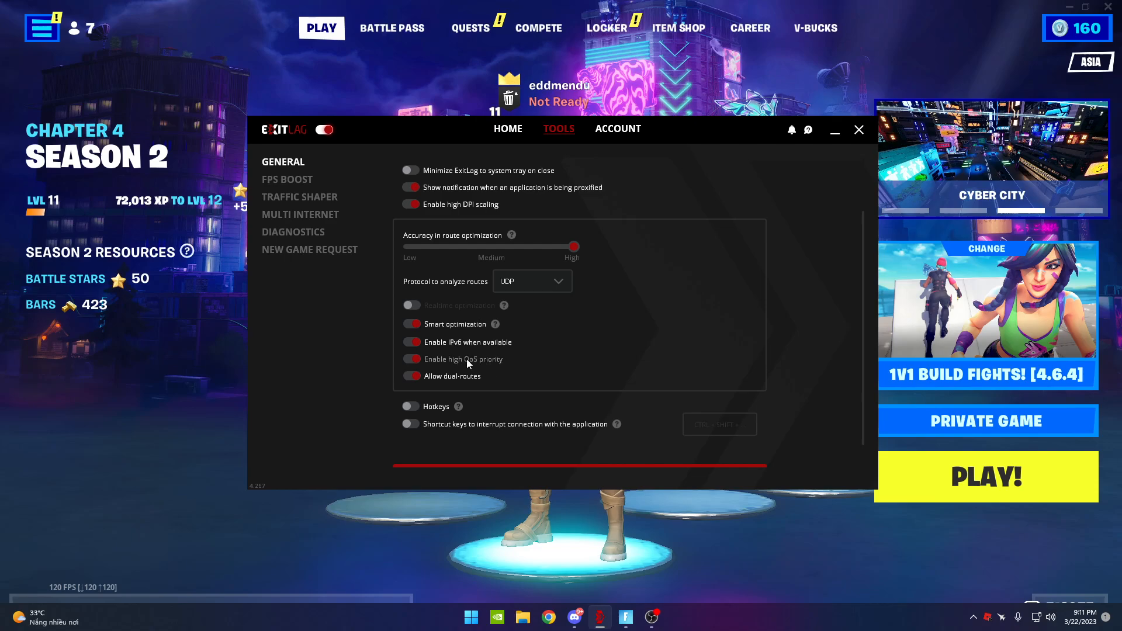
{"action": "mouse_move", "coordinate": [512, 366]}
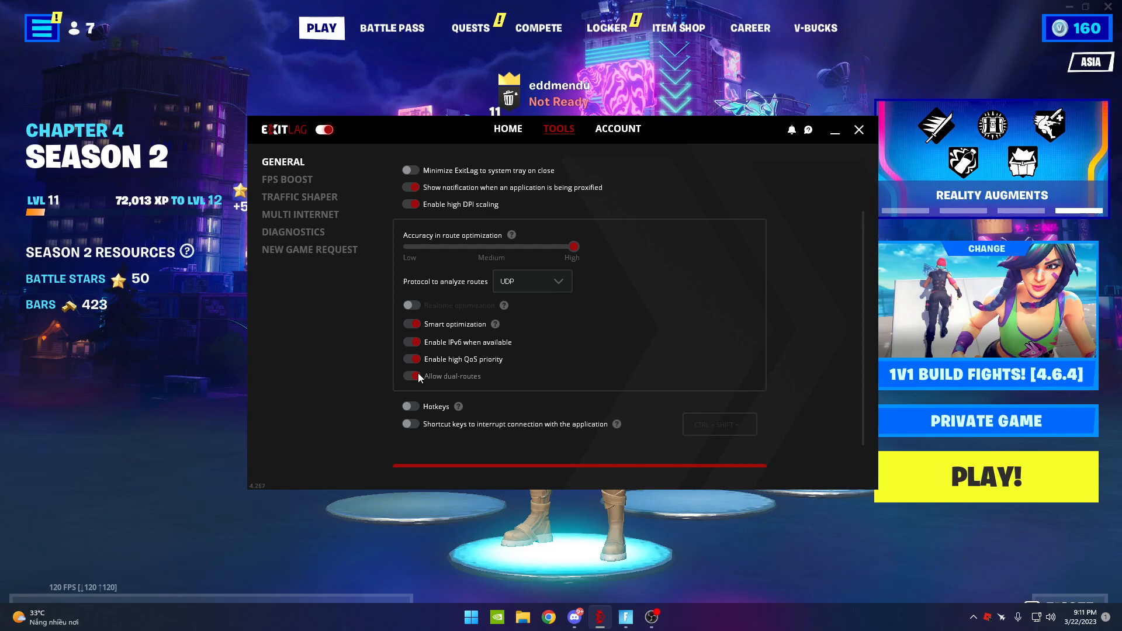
Show the FPS Boost settings with all boost options left off
{"action": "left_click", "coordinate": [287, 179]}
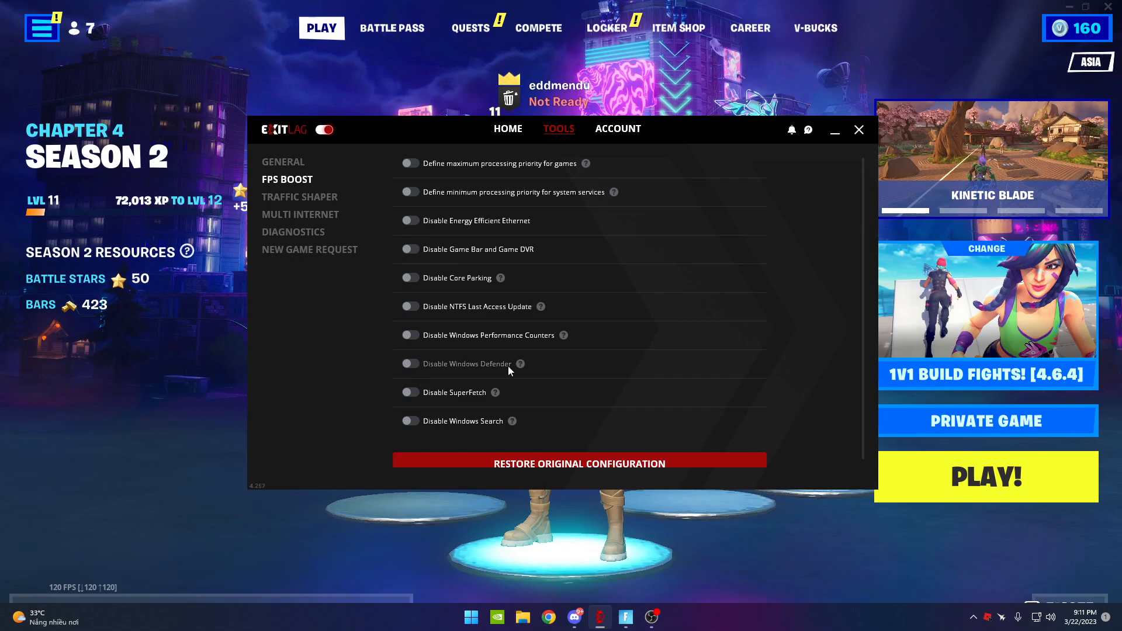
{"action": "mouse_move", "coordinate": [520, 363]}
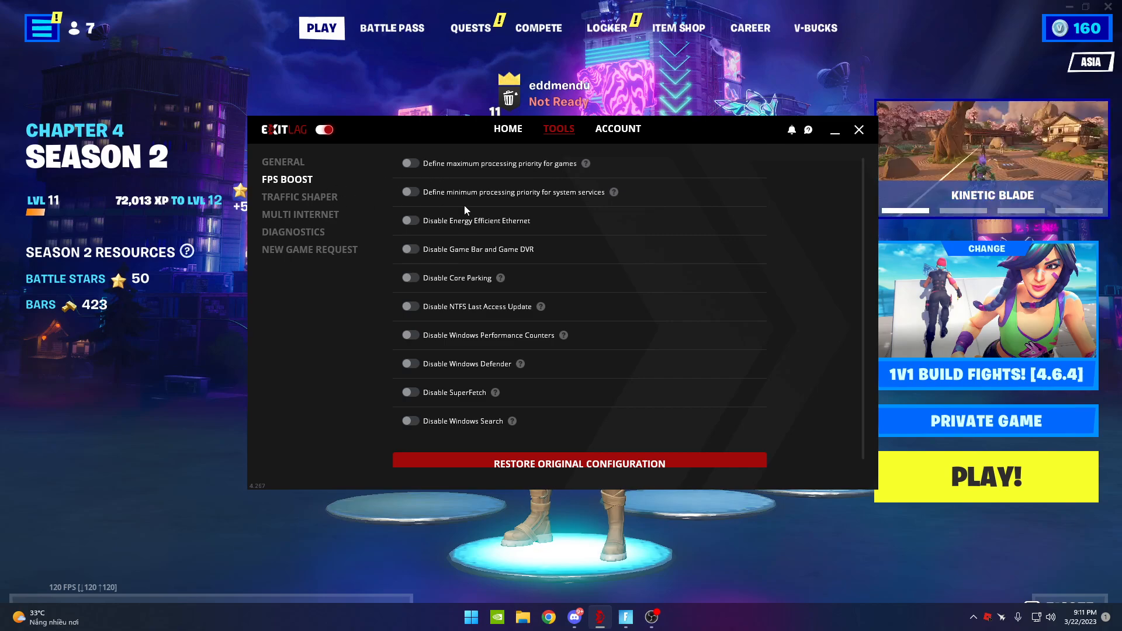
{"action": "mouse_move", "coordinate": [407, 203]}
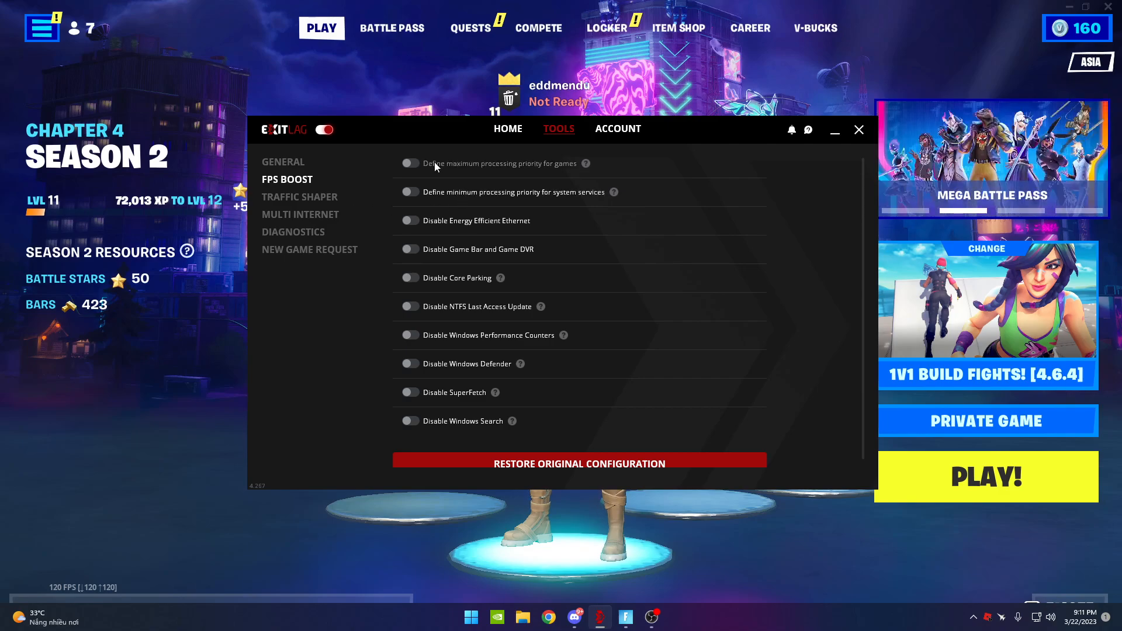
Review Traffic Shaper, Multi Internet and Diagnostics pages, then return to Fortnite's route page
{"action": "left_click", "coordinate": [299, 197]}
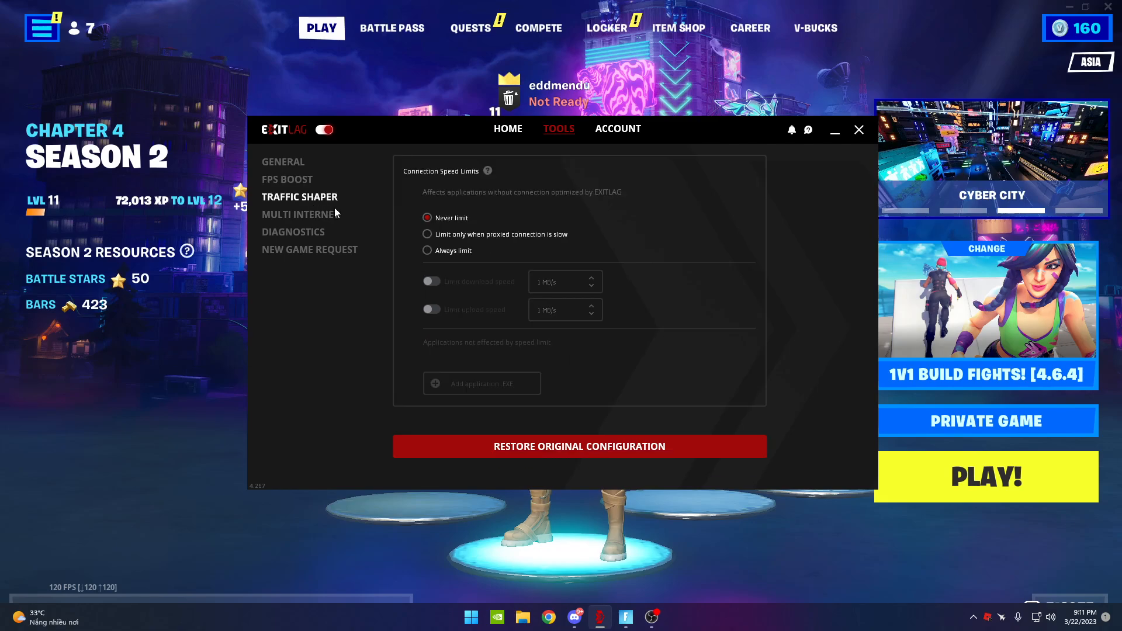
{"action": "left_click", "coordinate": [299, 214]}
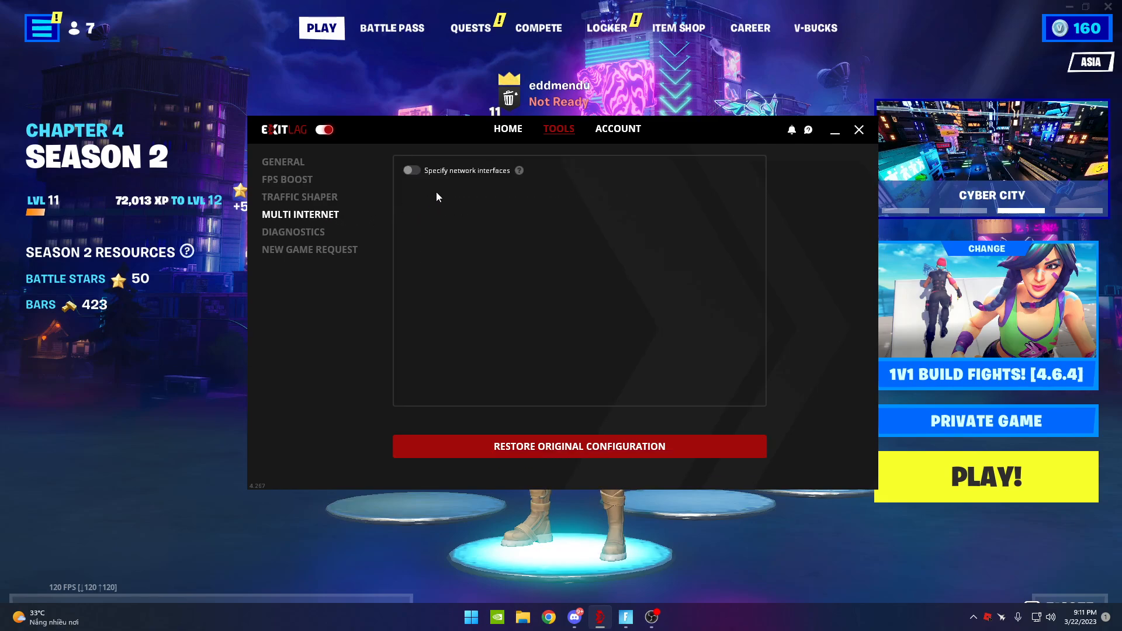
{"action": "left_click", "coordinate": [292, 232]}
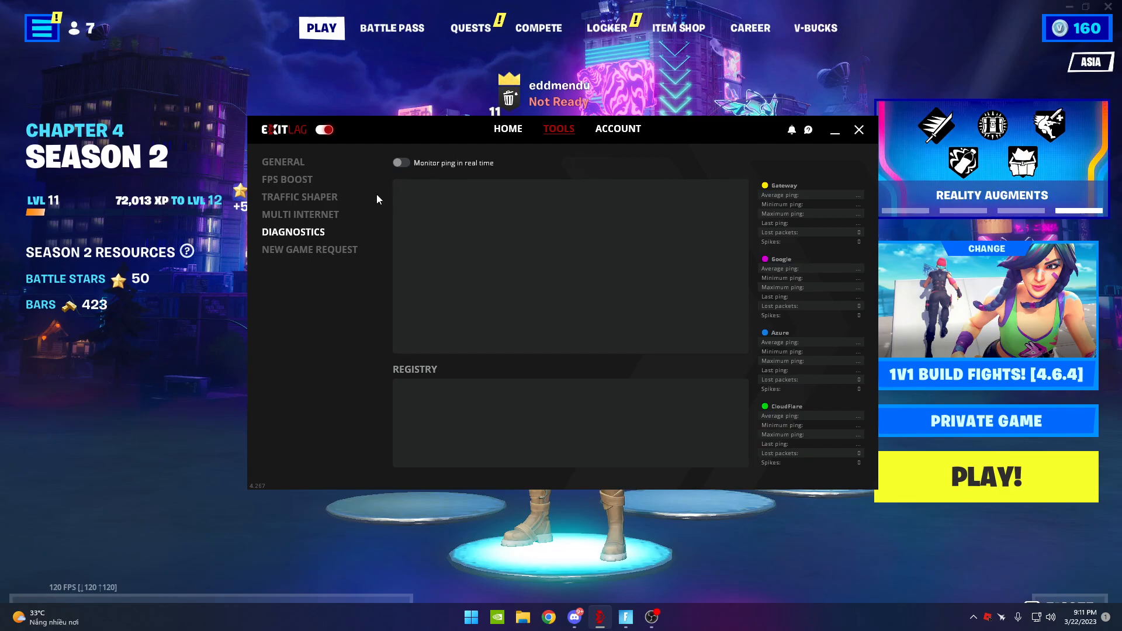
{"action": "left_click", "coordinate": [283, 161]}
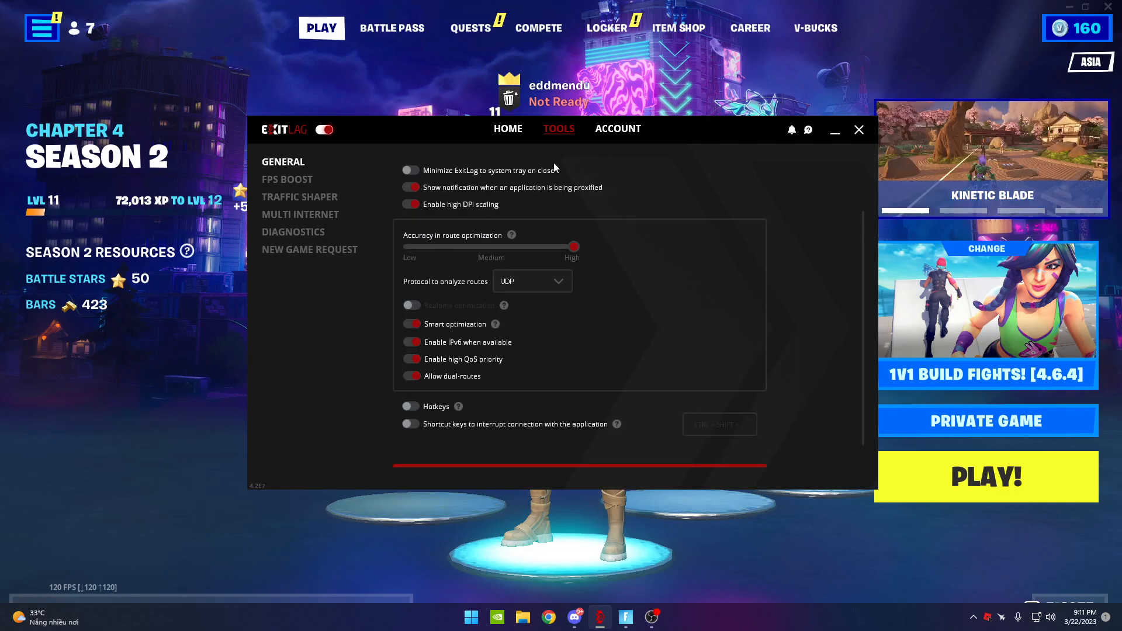
{"action": "left_click", "coordinate": [507, 128]}
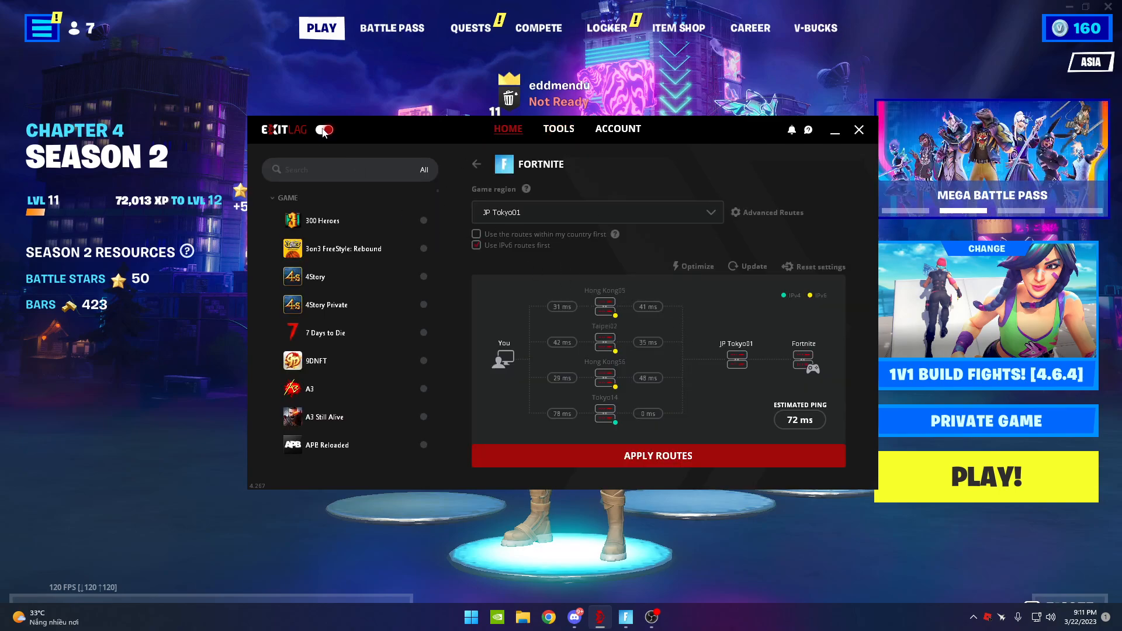
Apply the configured routes for Fortnite
{"action": "left_click", "coordinate": [987, 475]}
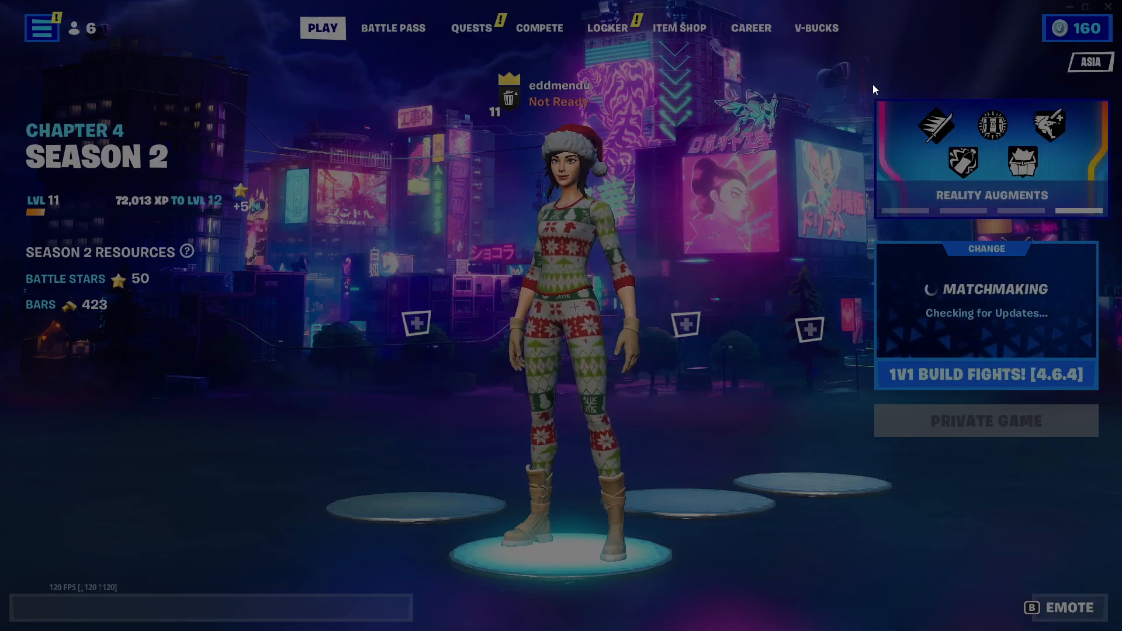
Equip the Candy Axe as the pickaxe in the Locker and return to the matchmaking lobby
{"action": "left_click", "coordinate": [606, 28]}
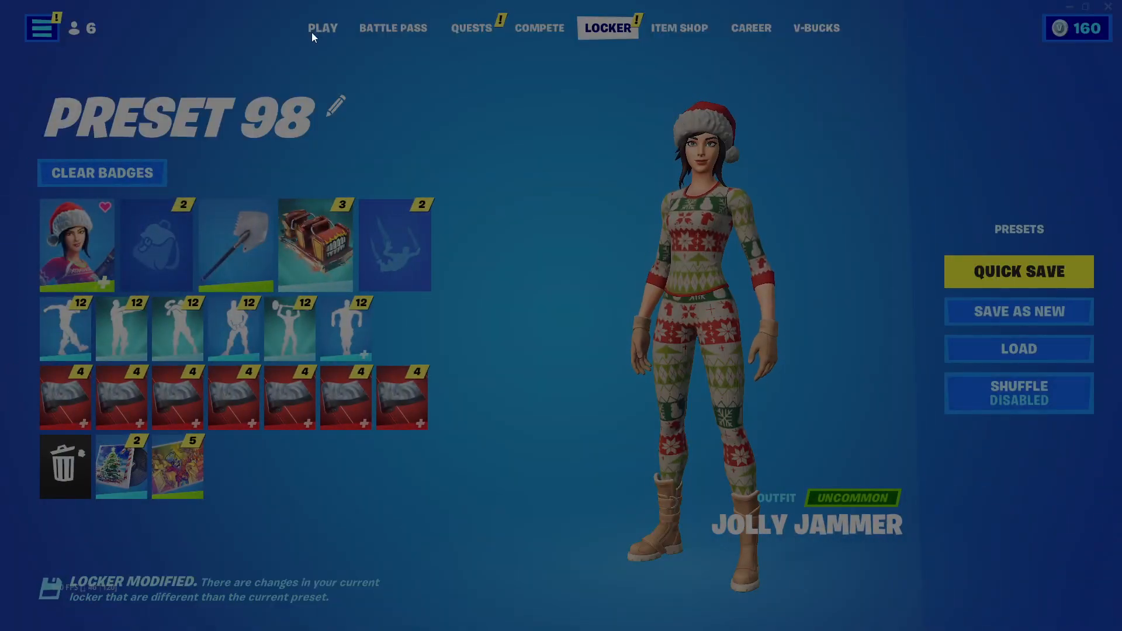
{"action": "left_click", "coordinate": [323, 28]}
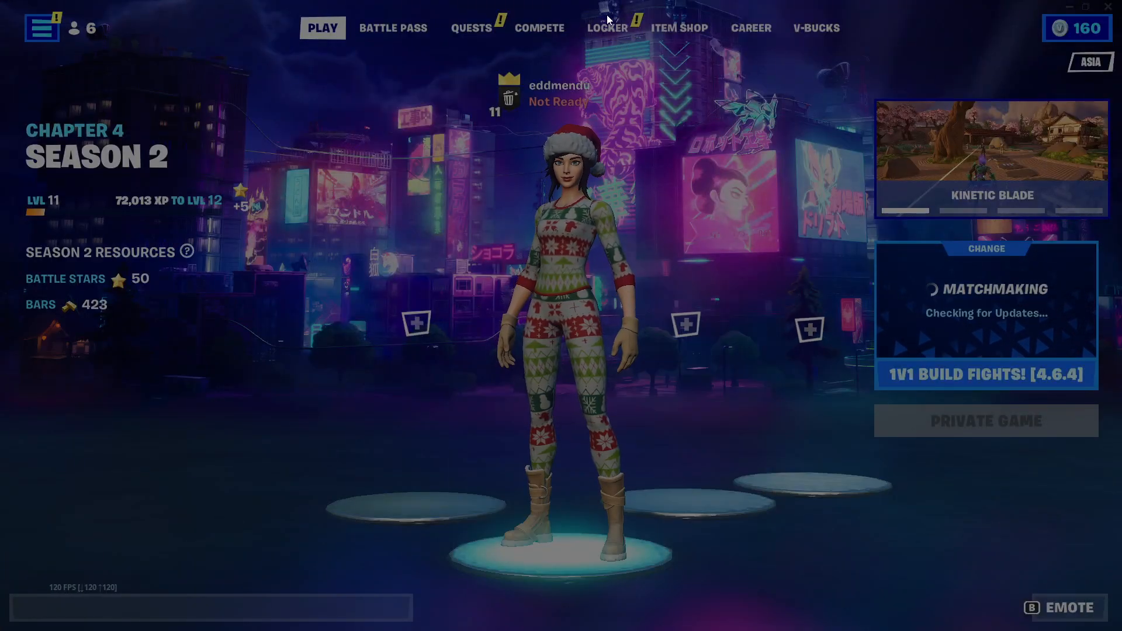
{"action": "left_click", "coordinate": [607, 29]}
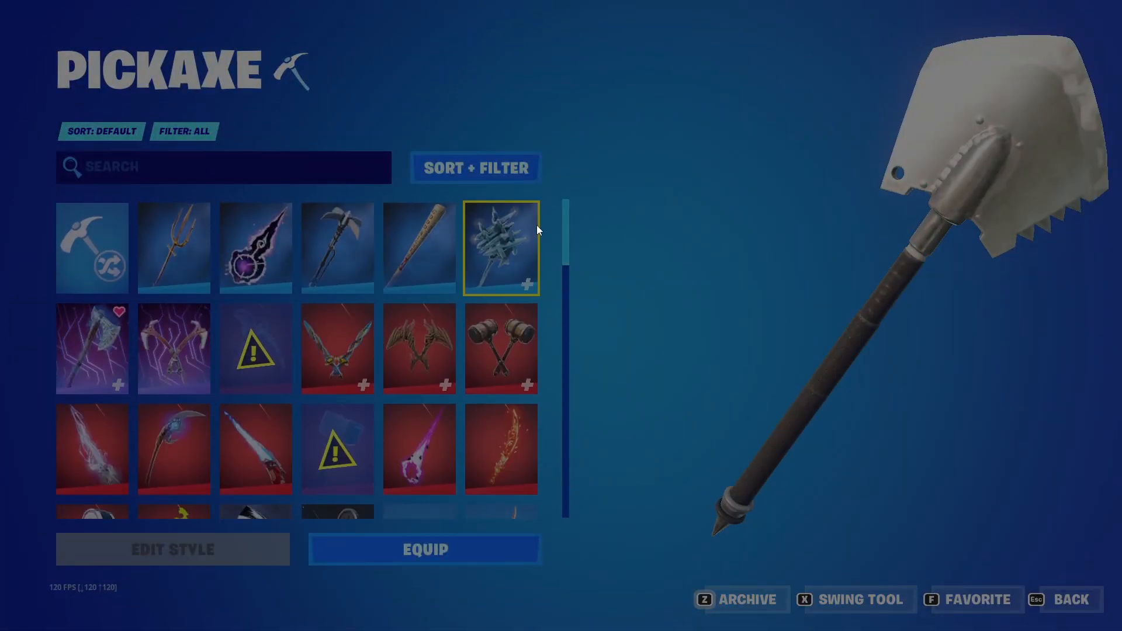
{"action": "scroll", "scroll_direction": "down", "scroll_amount": 3}
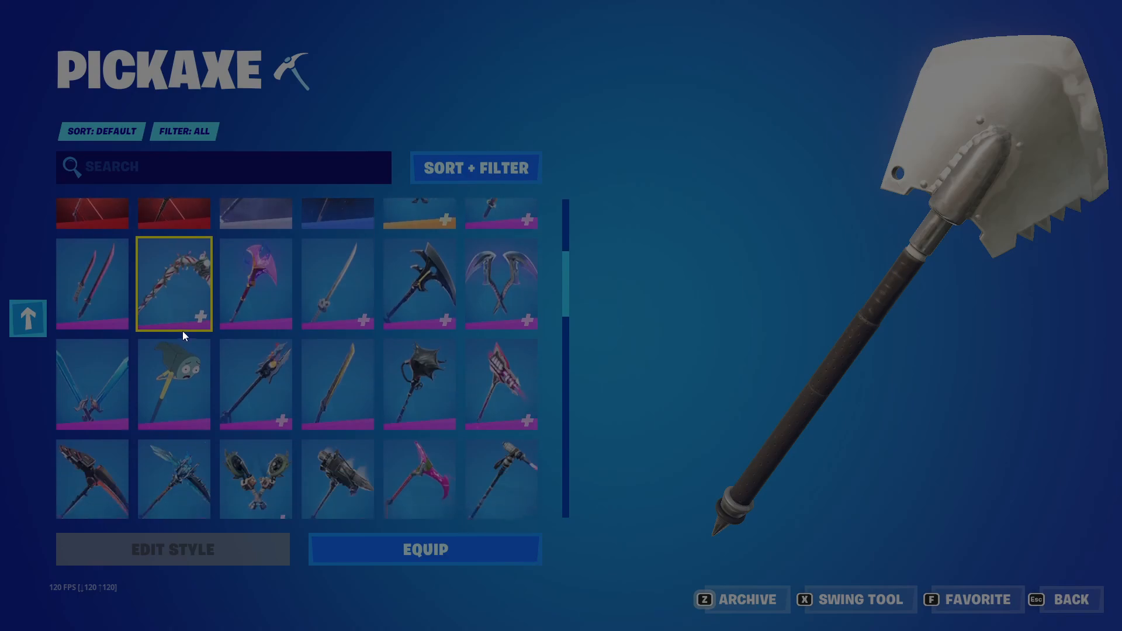
{"action": "left_click", "coordinate": [424, 550]}
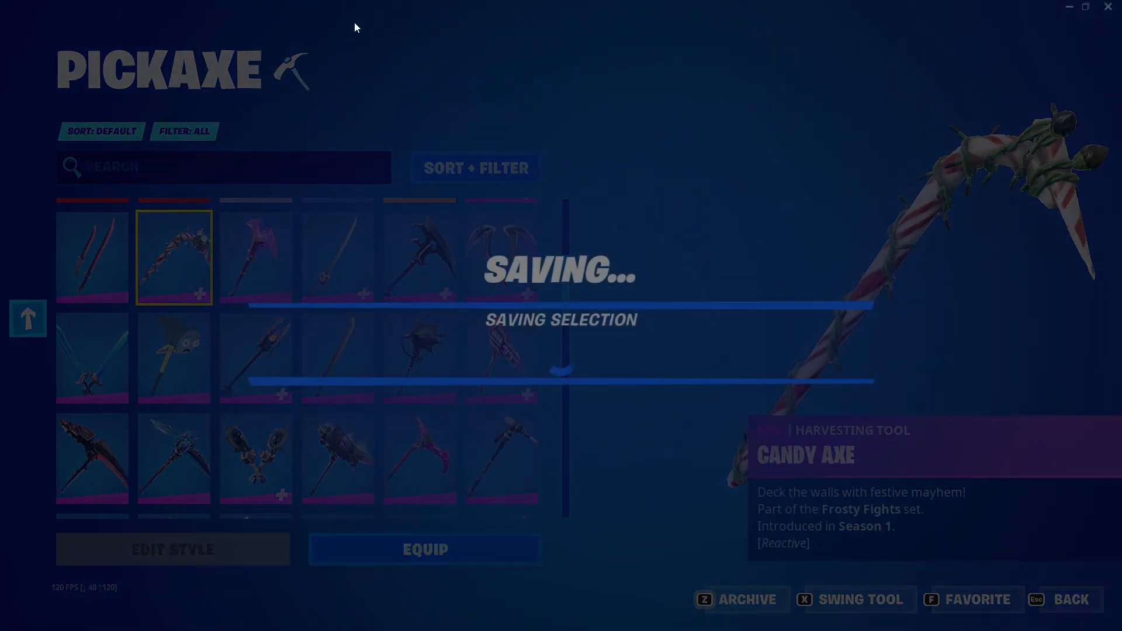
{"action": "mouse_move", "coordinate": [313, 6]}
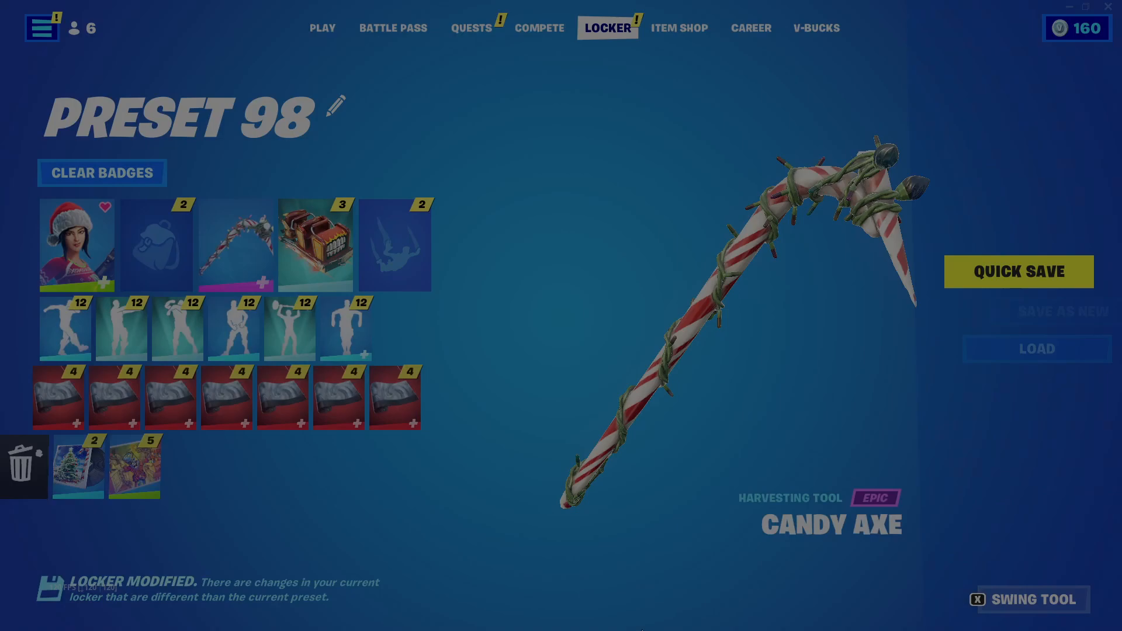
{"action": "left_click", "coordinate": [322, 28]}
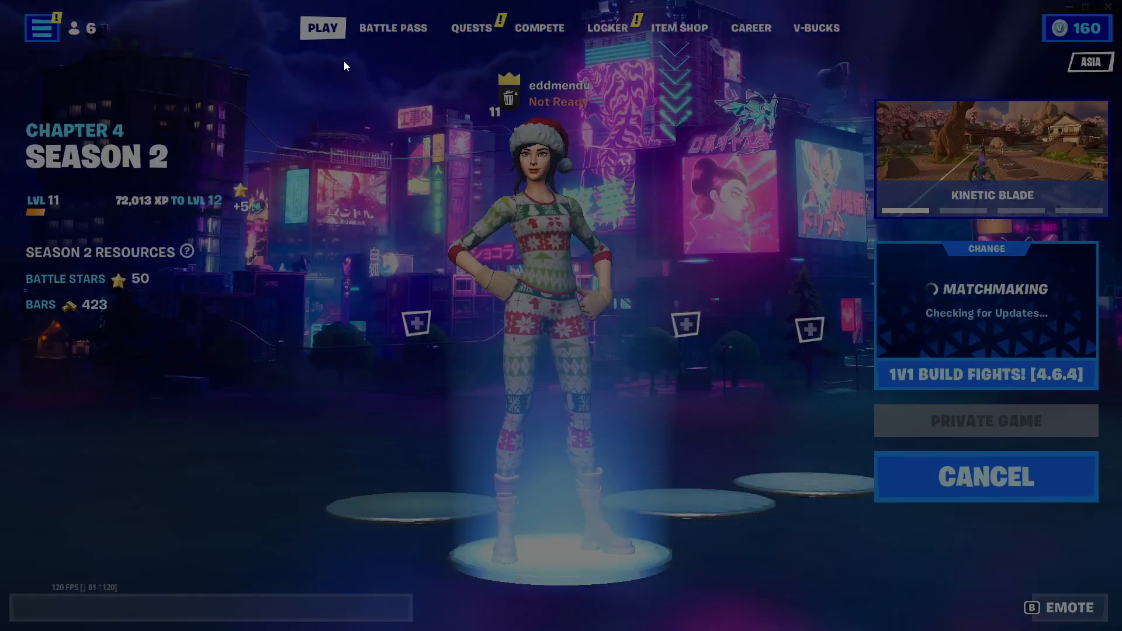